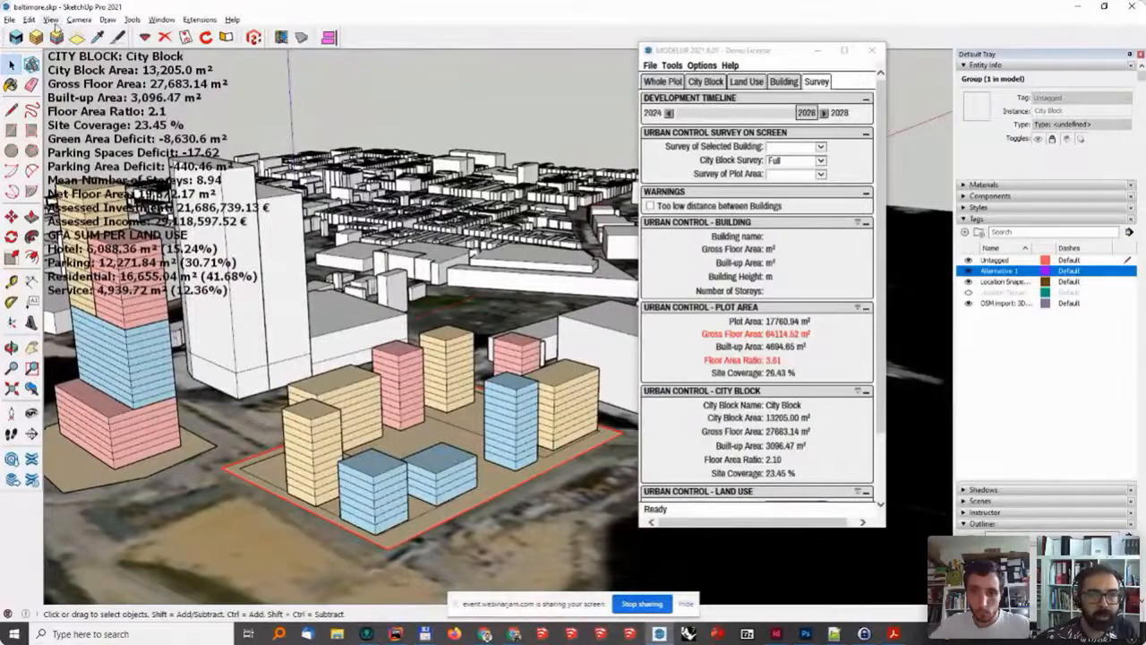
Step: Bring up the View menu to add a scene for the current alternative
{"action": "left_click", "coordinate": [50, 18]}
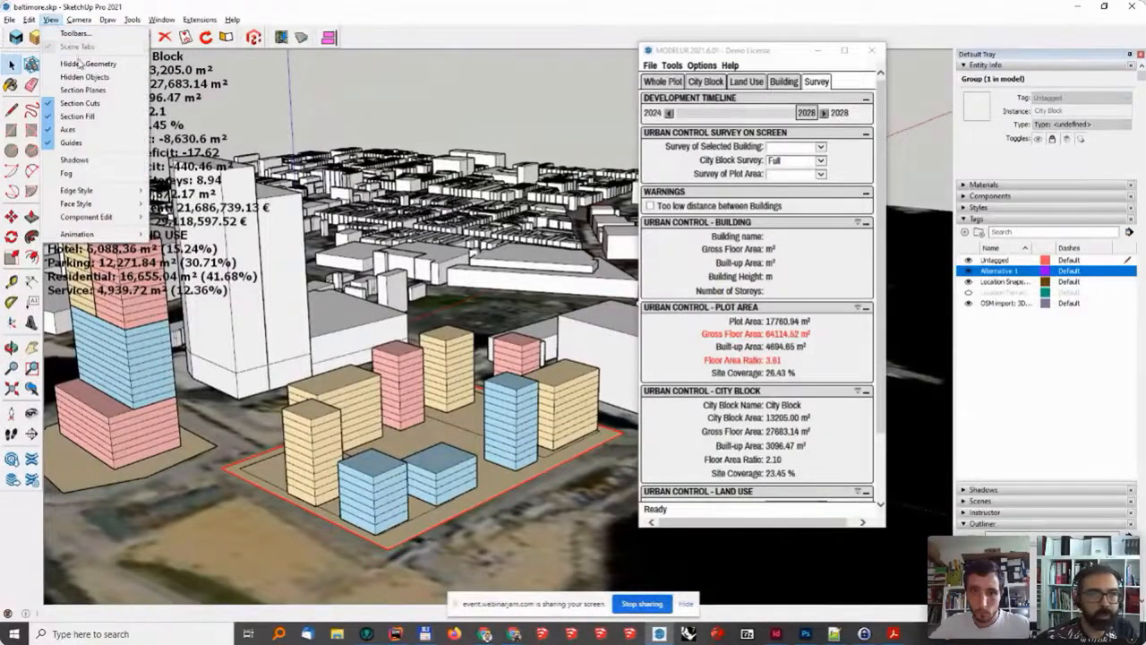
{"action": "mouse_move", "coordinate": [77, 232]}
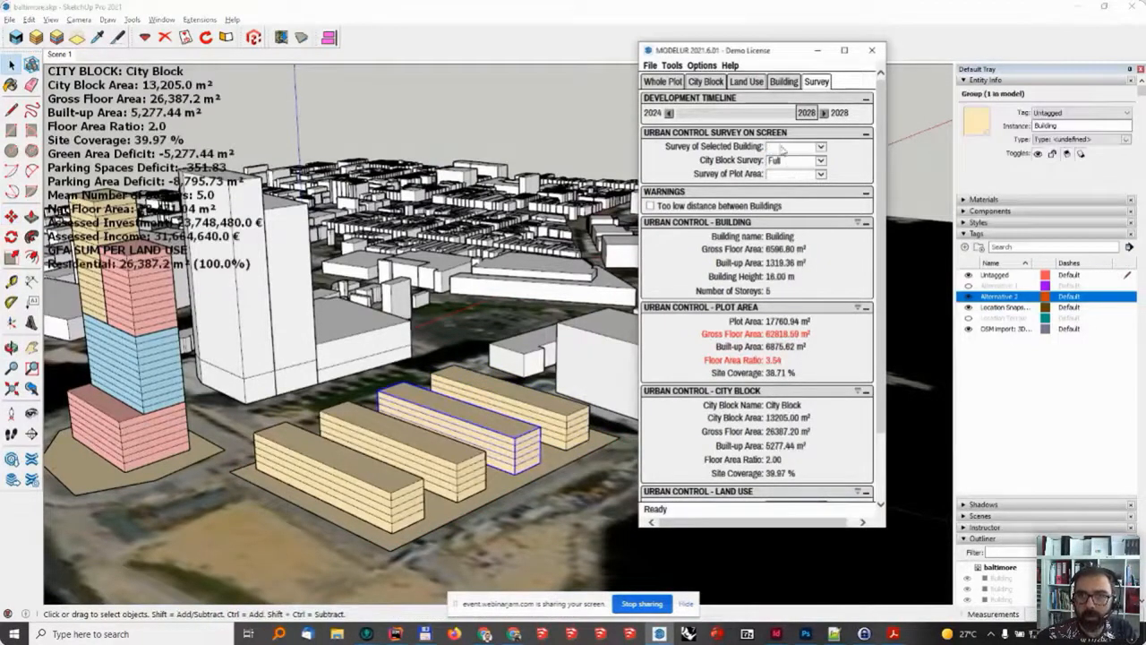
Step: Assign the chosen building's land use in Modelur's Building parameters
{"action": "left_click", "coordinate": [783, 82]}
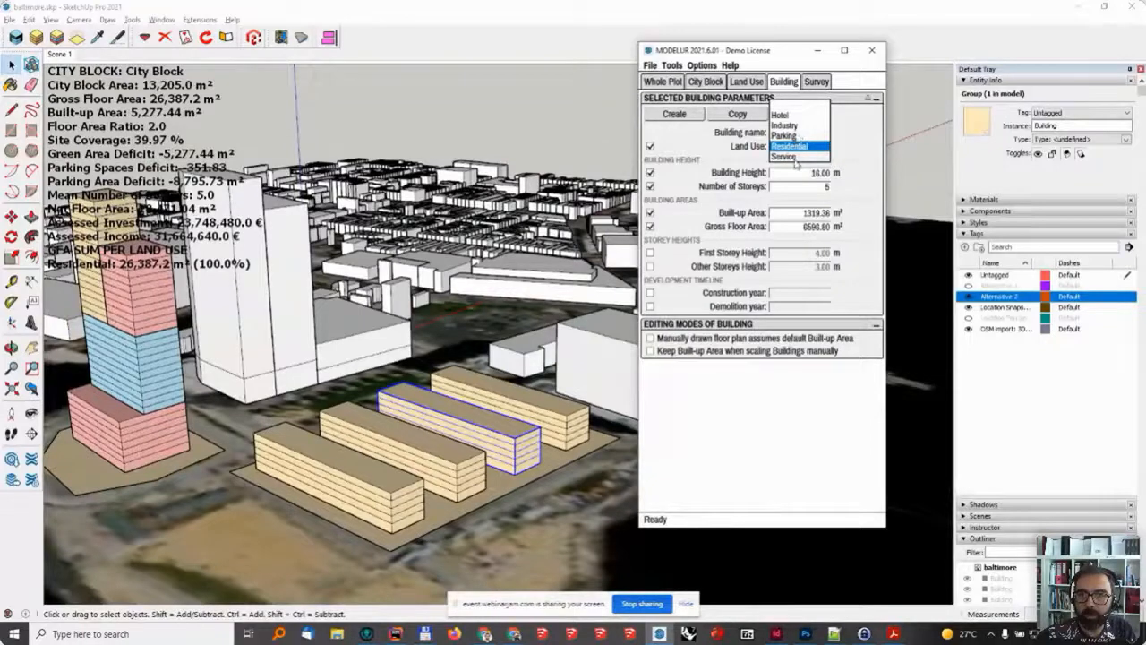
{"action": "left_click", "coordinate": [782, 158]}
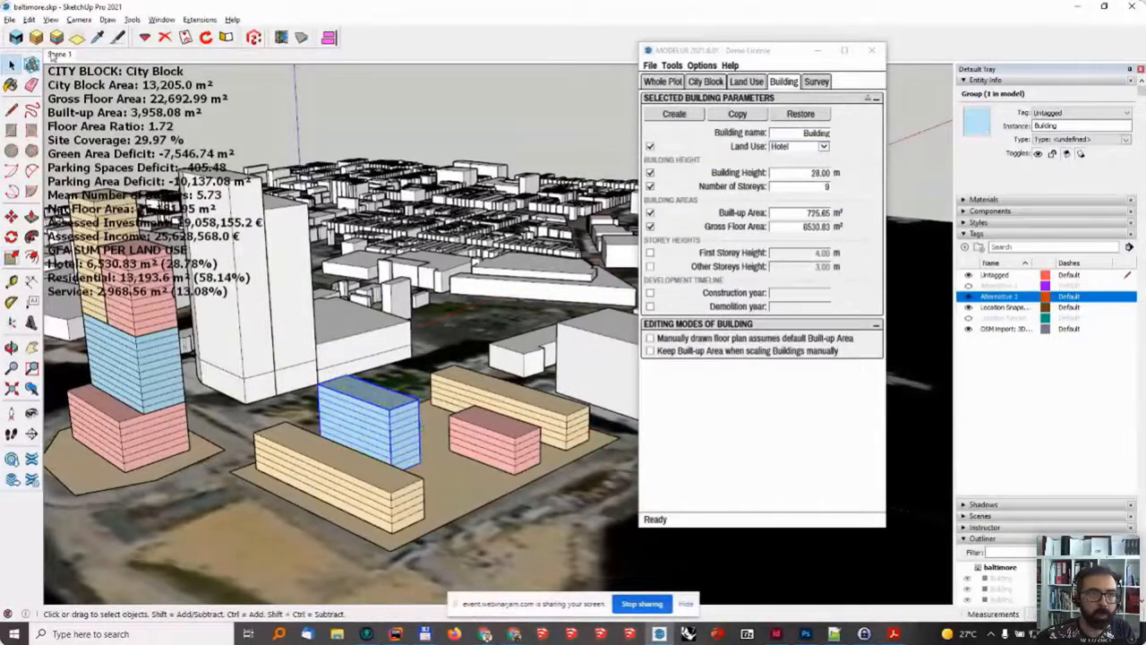
Step: Add Scene 2 beside Scene 1 to capture the mixed-use alternative
{"action": "right_click", "coordinate": [59, 54]}
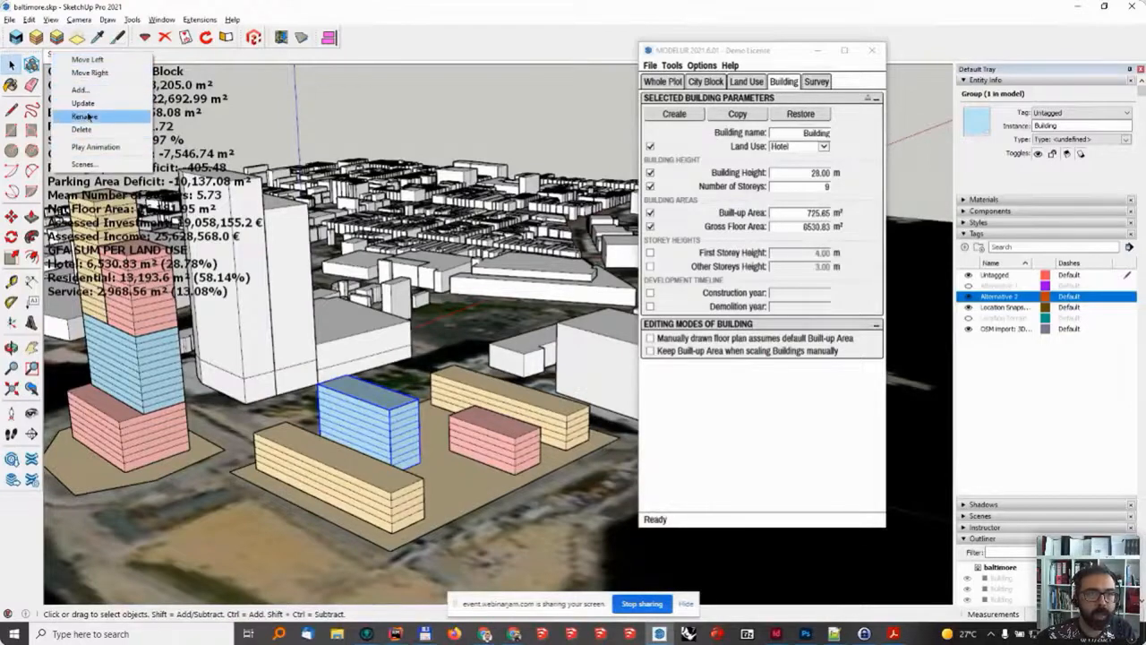
{"action": "left_click", "coordinate": [85, 115]}
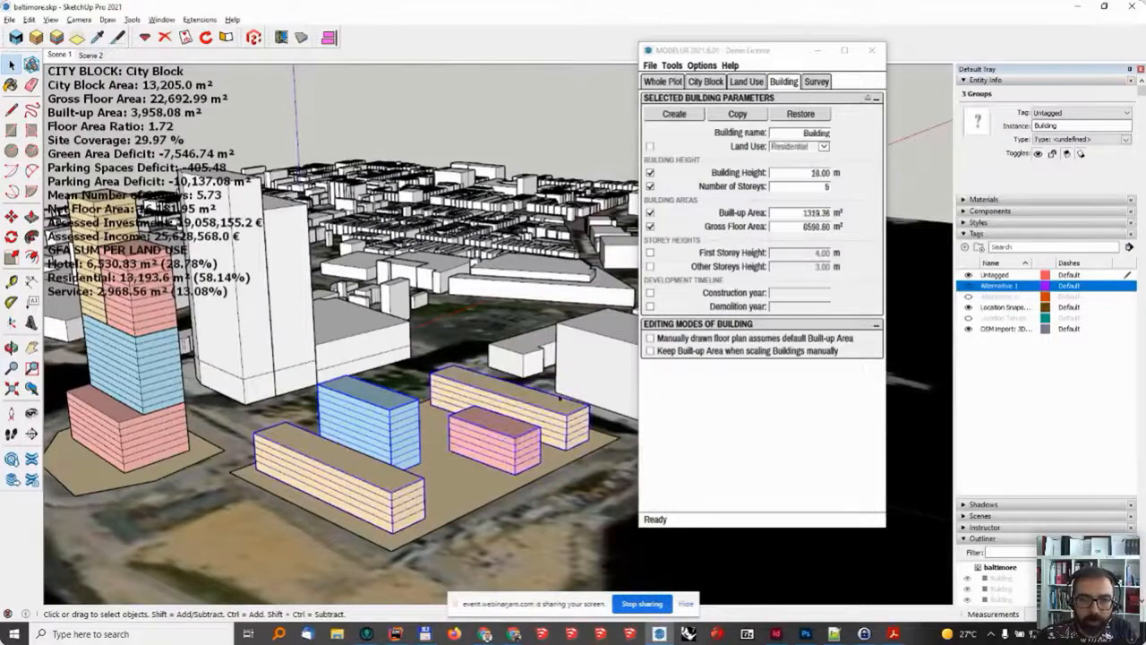
Step: Make the right-plot service block seven storeys and slide it along the slab
{"action": "left_click", "coordinate": [1127, 111]}
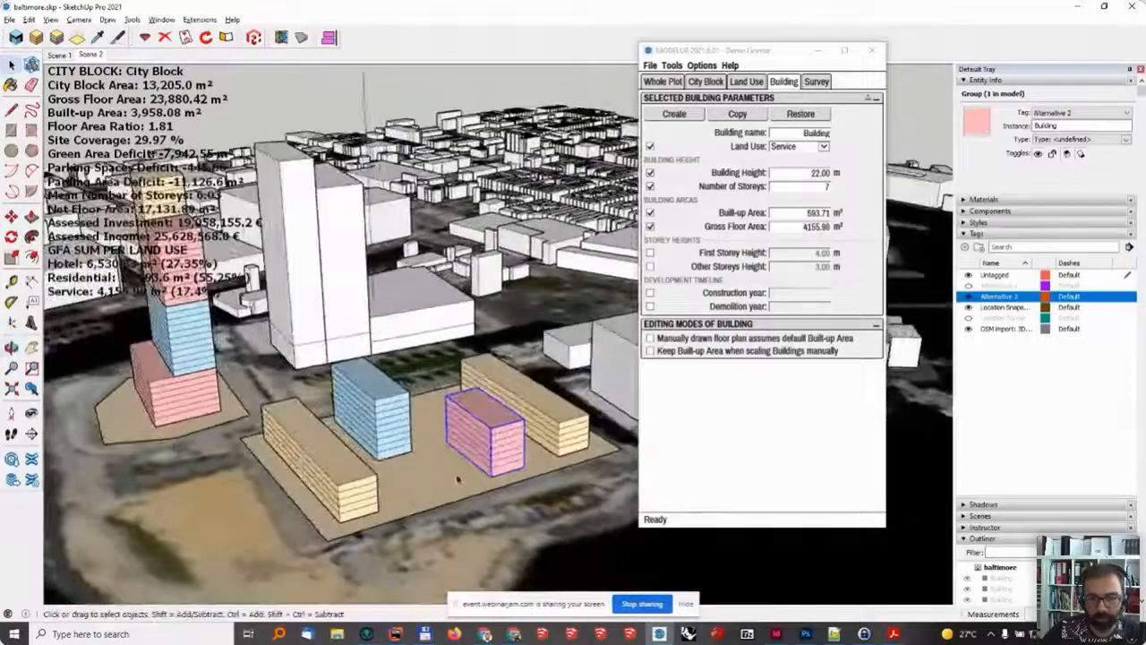
{"action": "left_click_drag", "start_coordinate": [483, 435], "coordinate": [552, 412]}
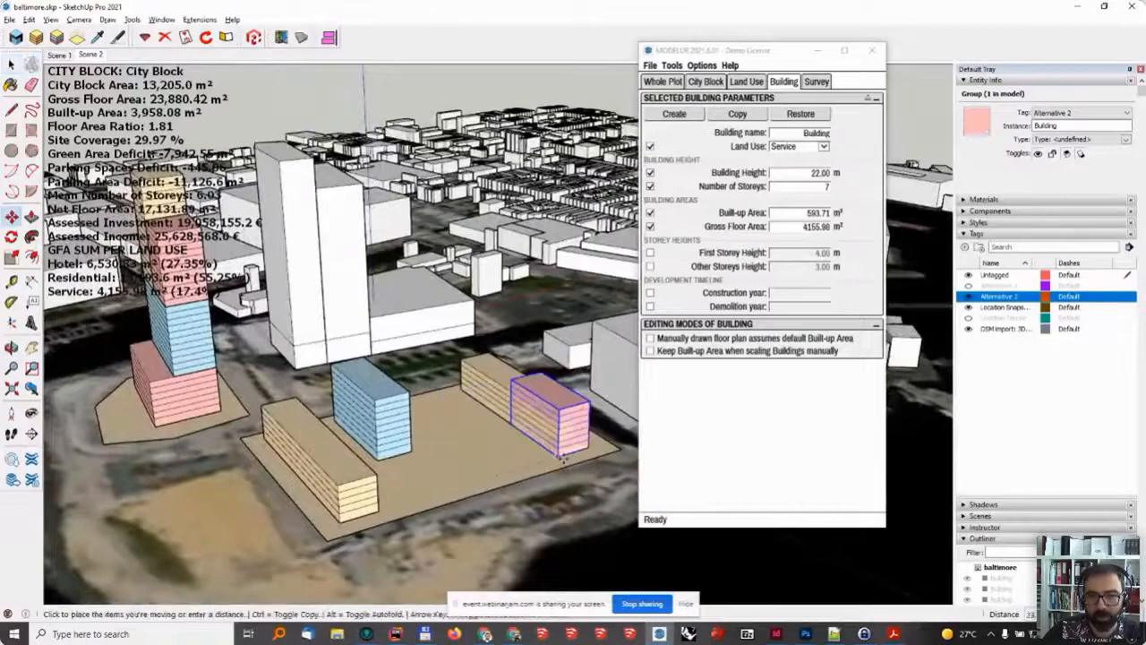